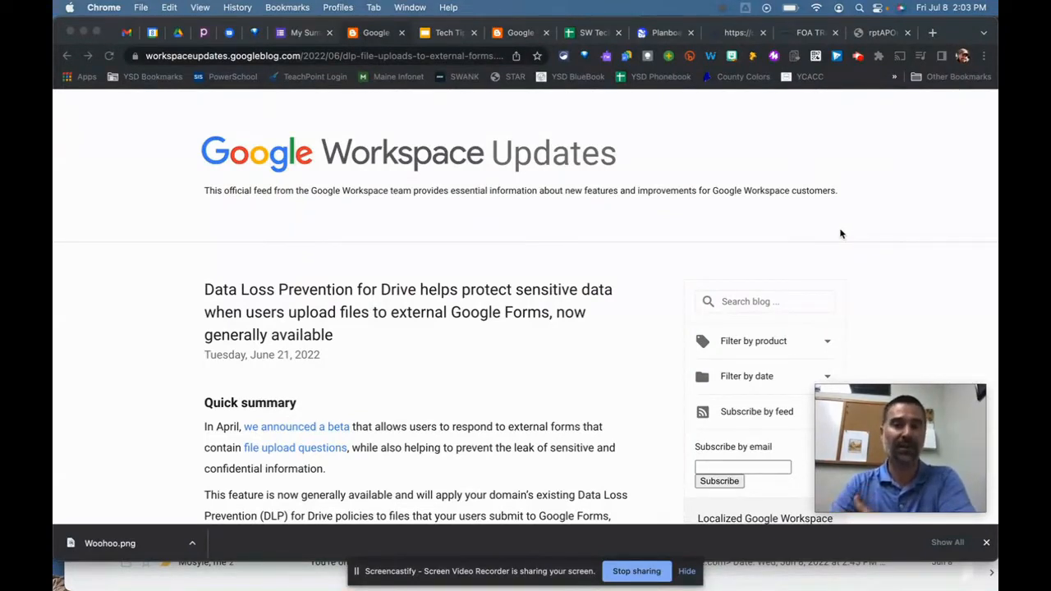
Step: Scroll through the blog article, then bring up the refreshED coaching Contact Us page
click(303, 33)
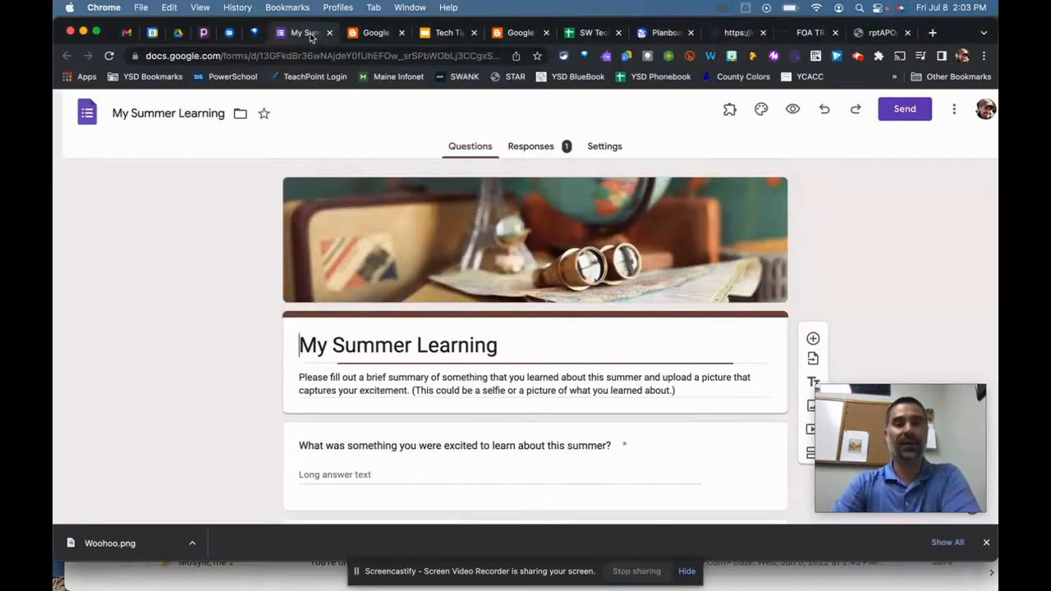
scroll(down, 3)
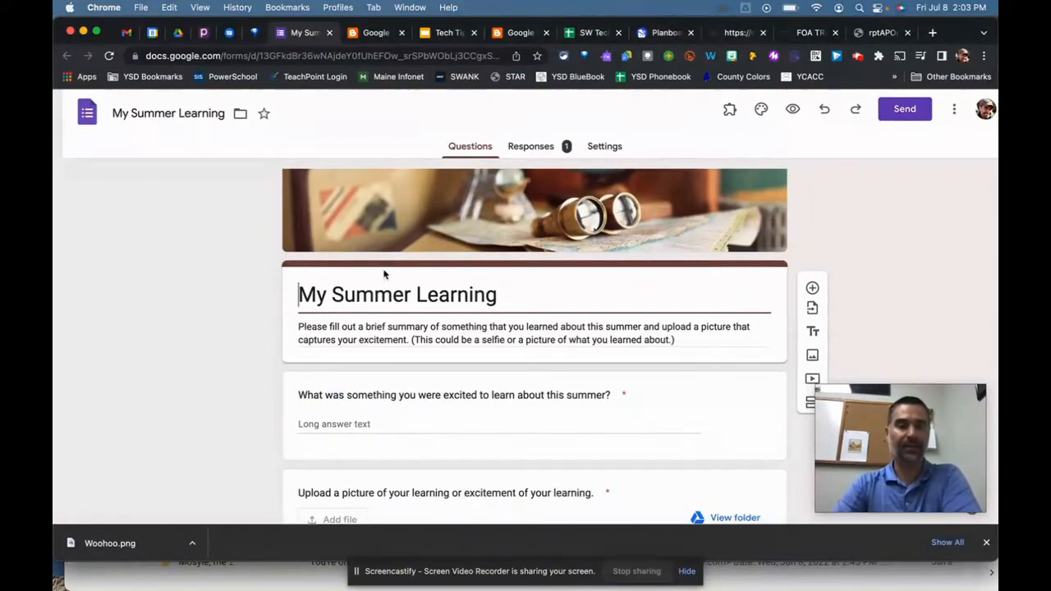
scroll(down, 3)
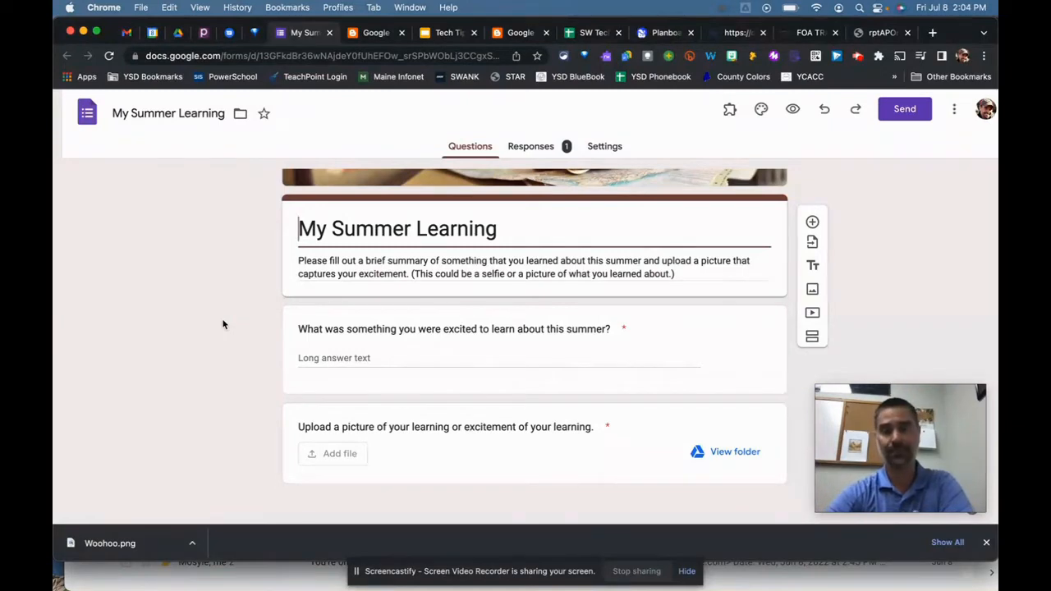
mouse_move(226, 305)
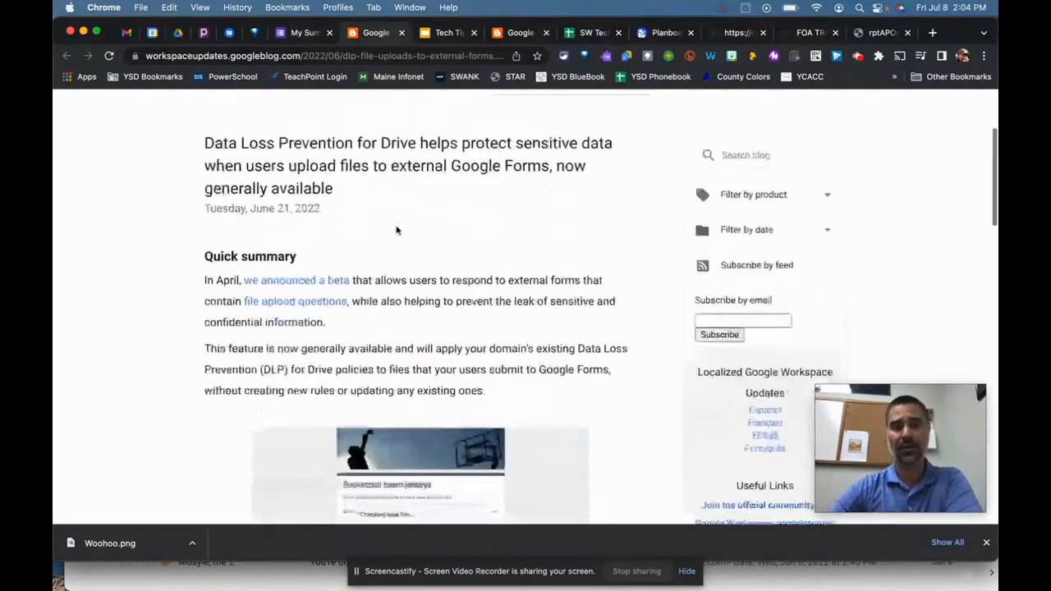
scroll(down, 3)
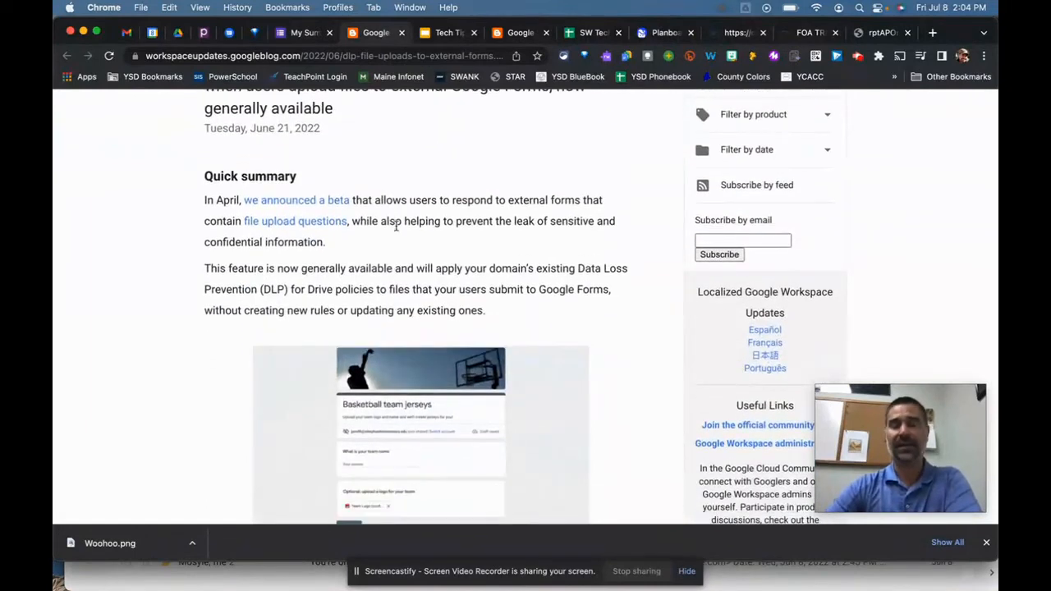
scroll(down, 3)
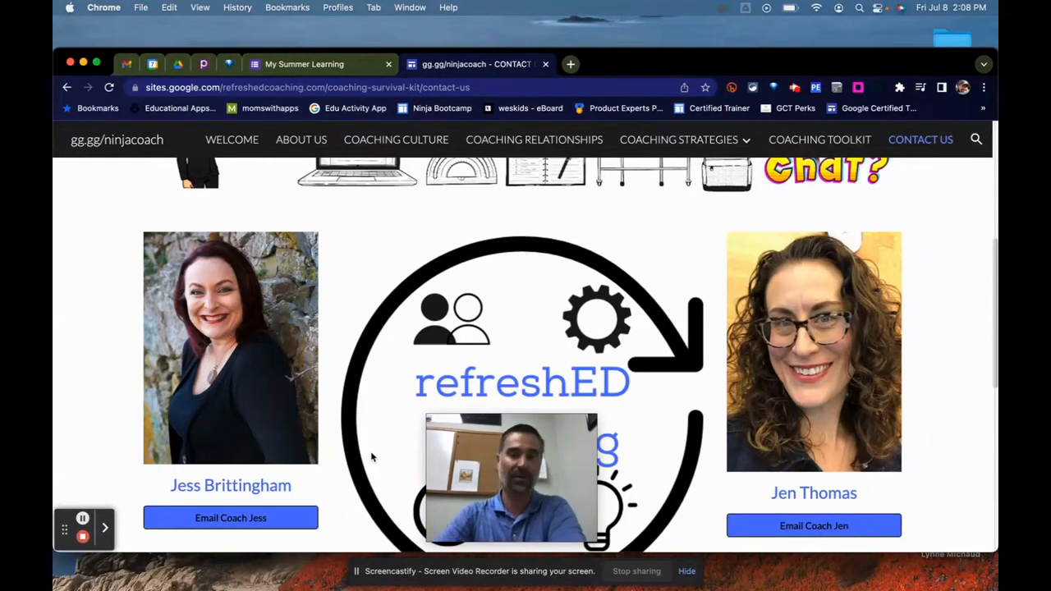
Step: Finish the long answer with 'Jen and Jess at ISTE', then start adding a file
click(303, 64)
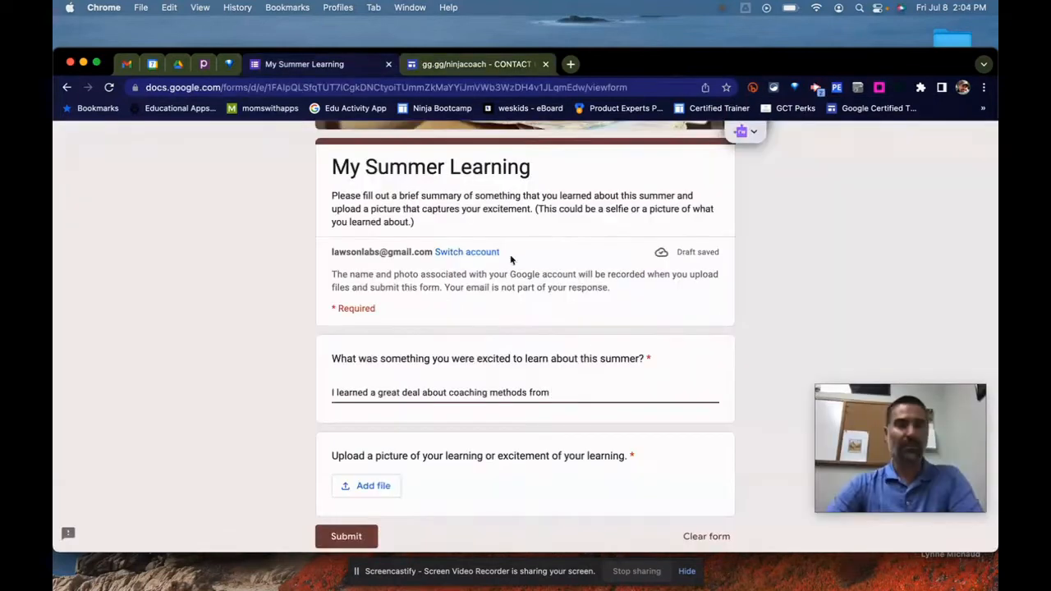
mouse_move(481, 353)
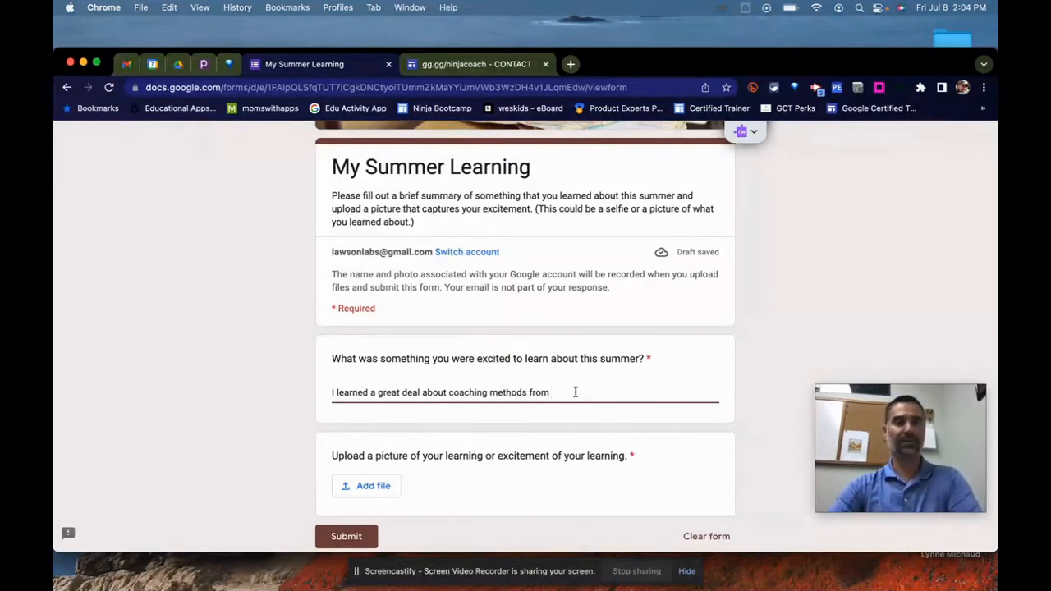
text(Jen and)
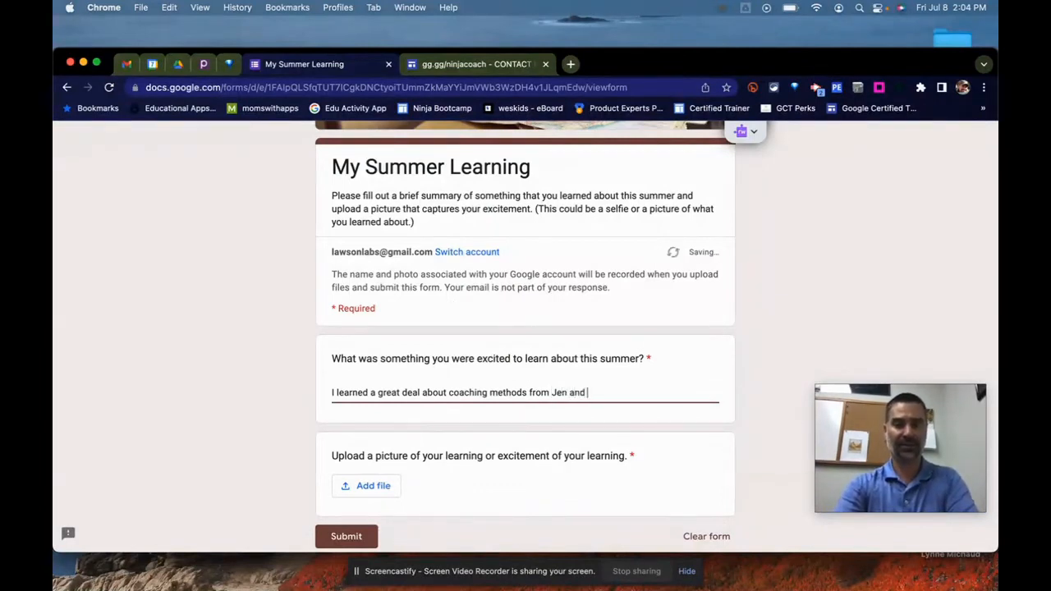
text(Jess at ISTE)
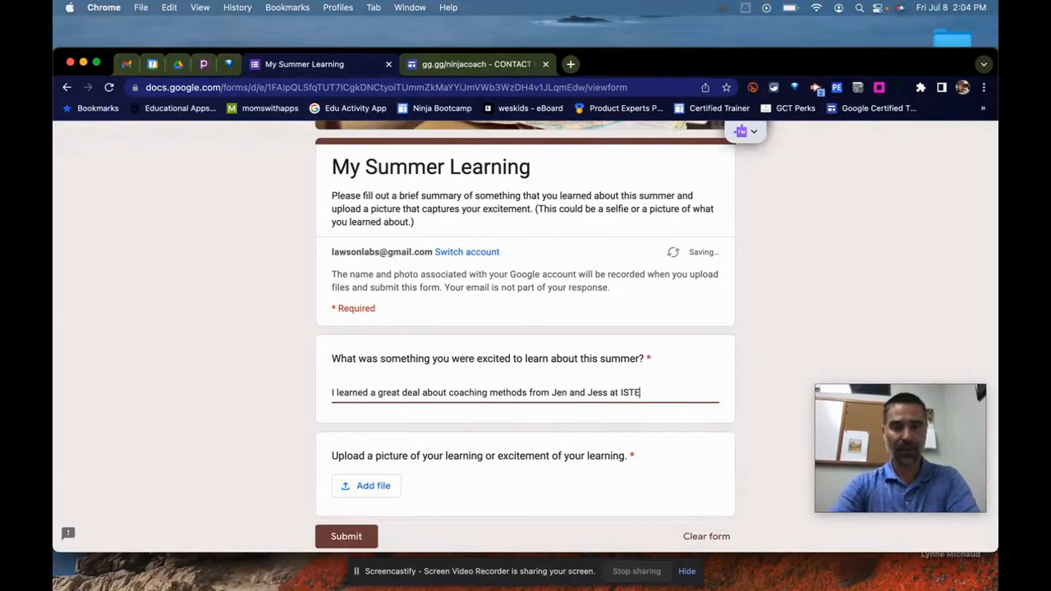
click(373, 485)
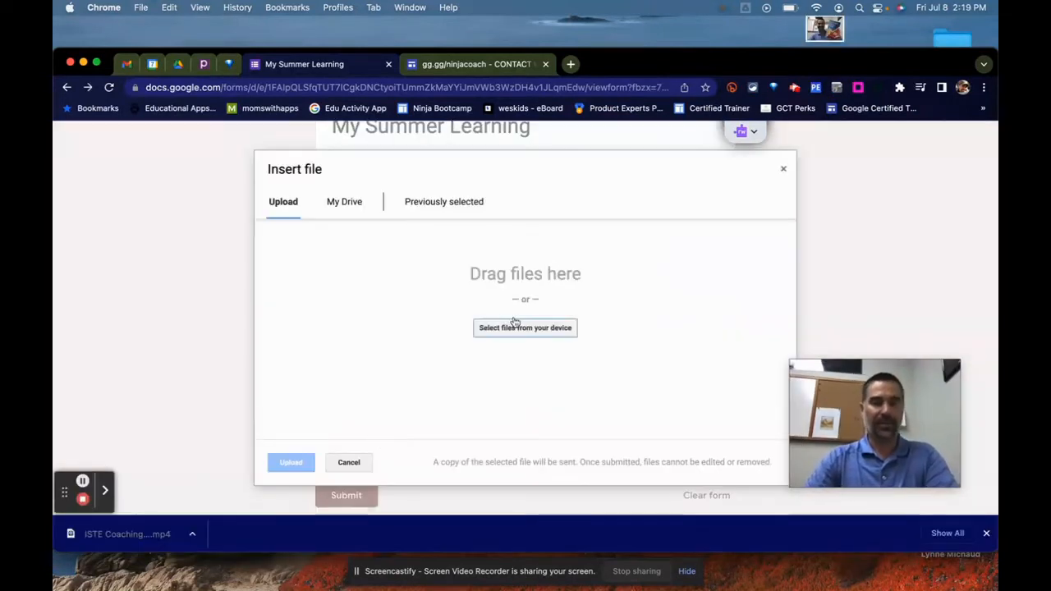
Step: Upload 'Photo on 7-8-22 at 2.18 PM.jpg' from the Desktop to the picture question
click(525, 328)
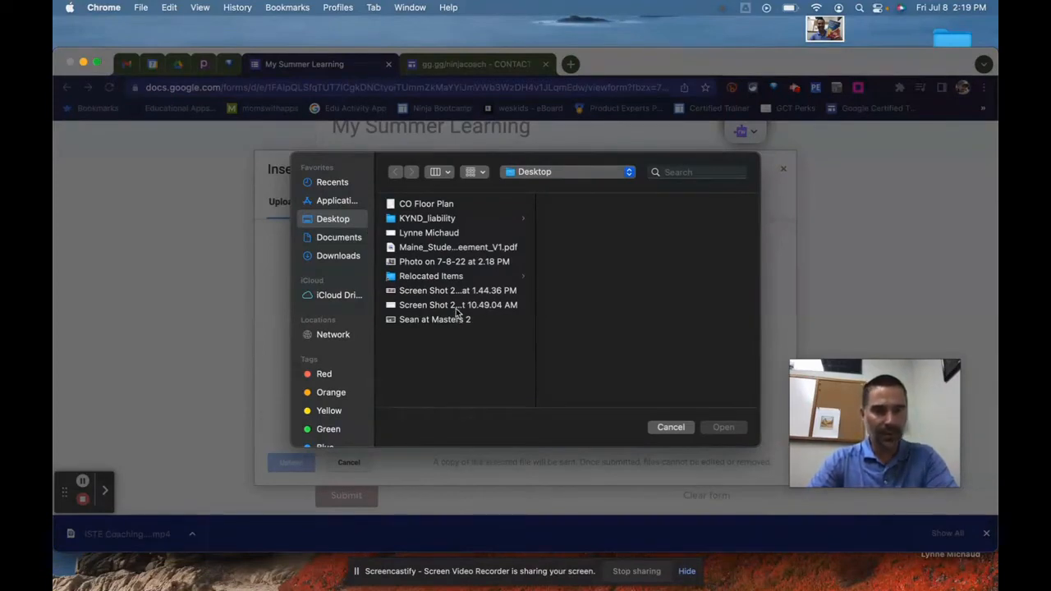
click(454, 261)
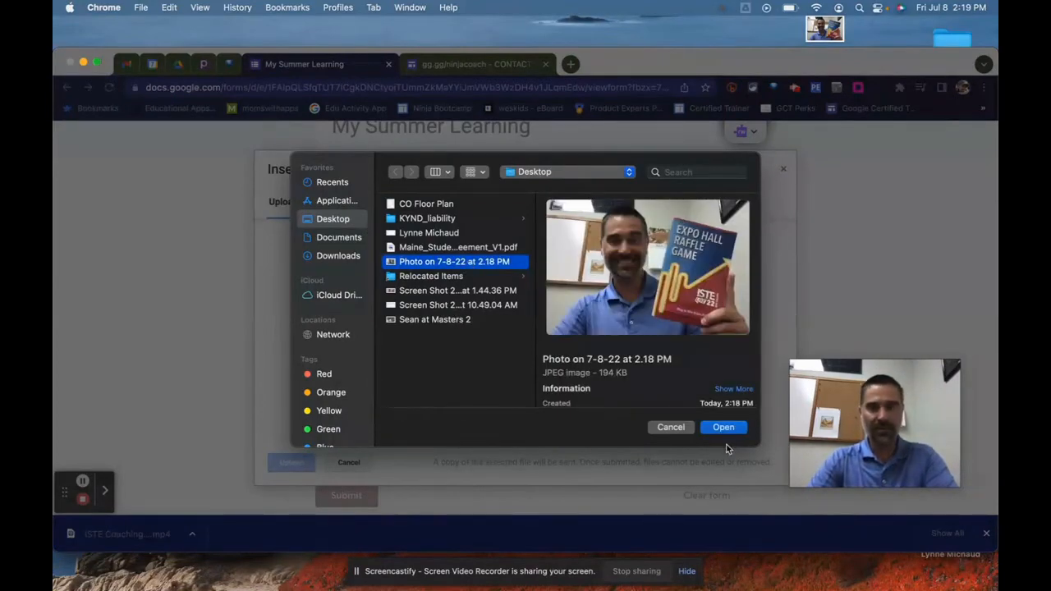
click(723, 427)
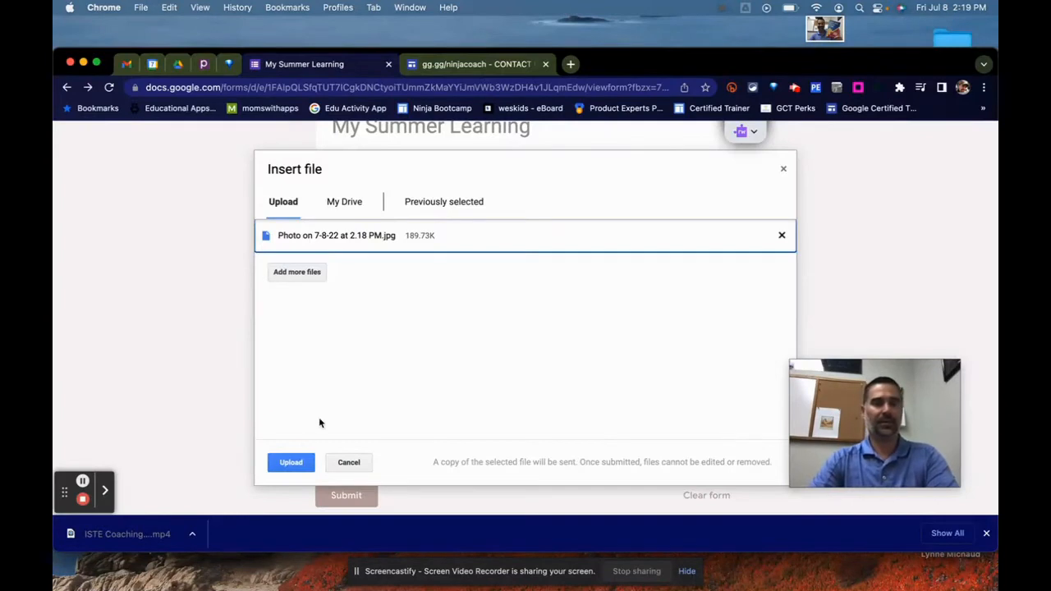
click(291, 463)
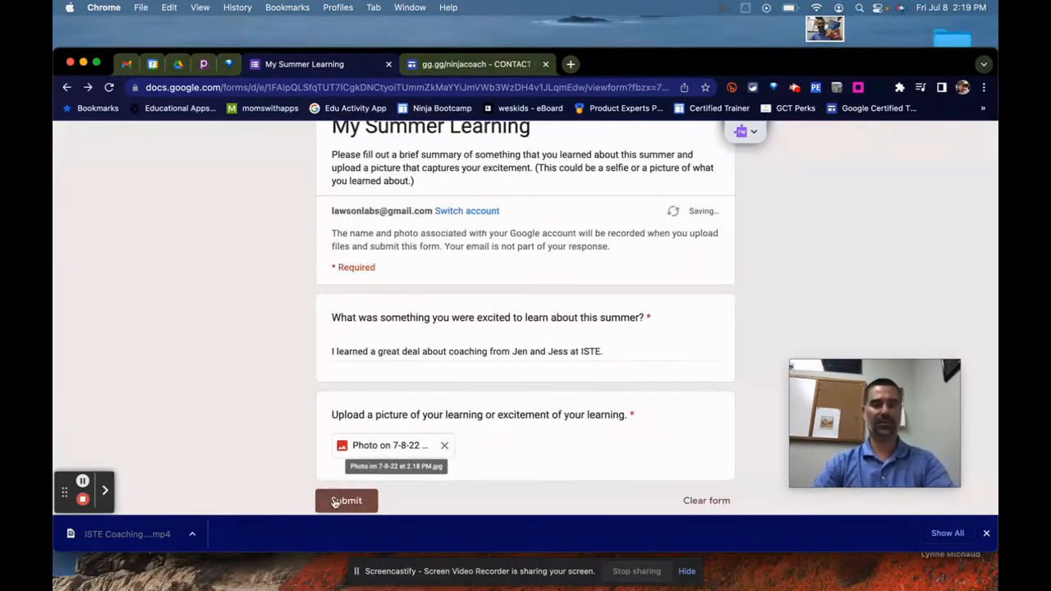
Step: Submit the My Summer Learning response and wait for the recorded confirmation
click(346, 500)
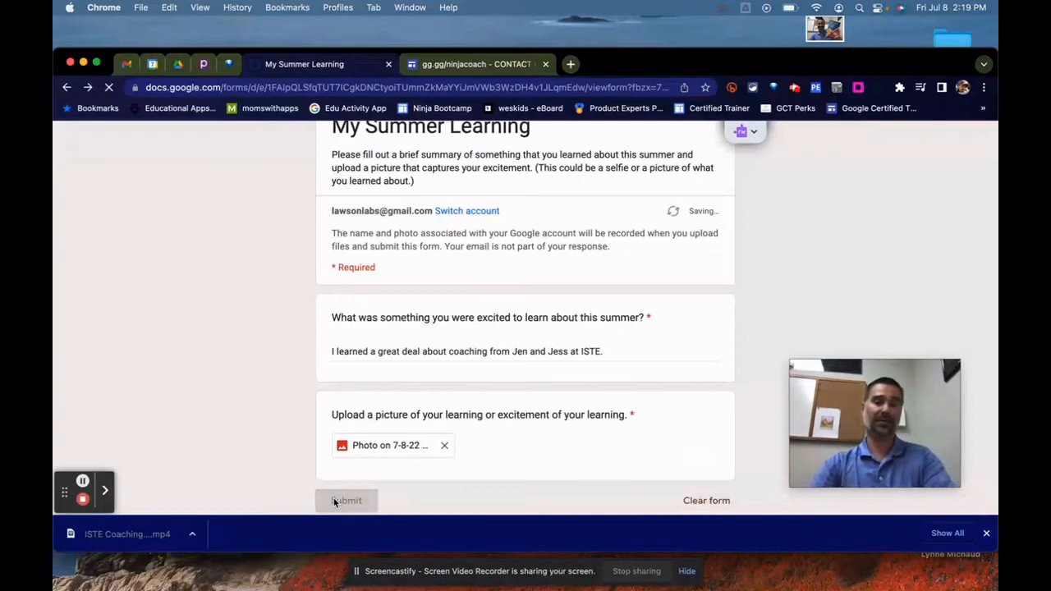
click(345, 500)
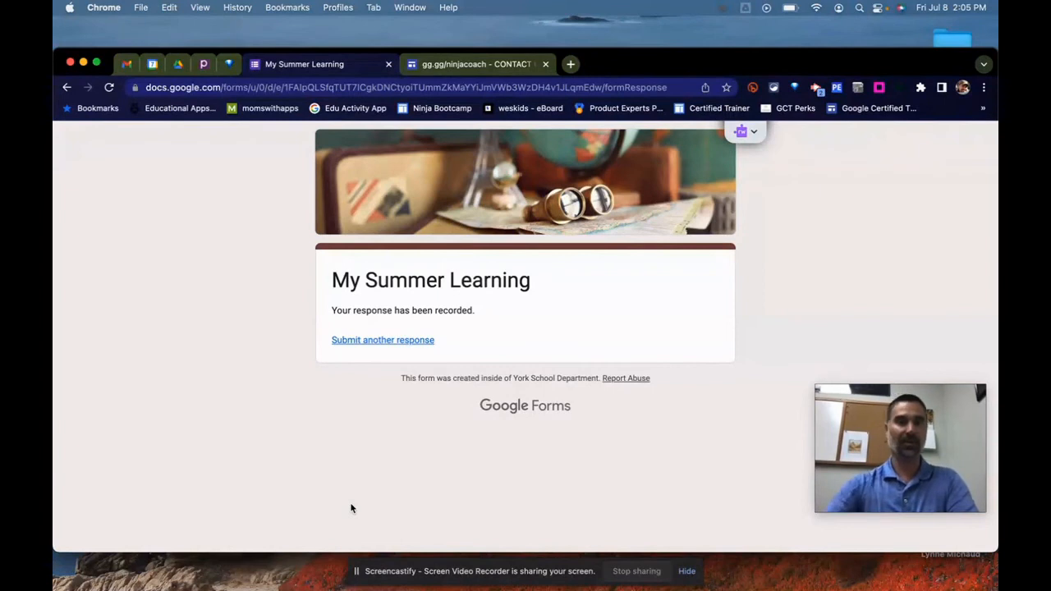
mouse_move(343, 485)
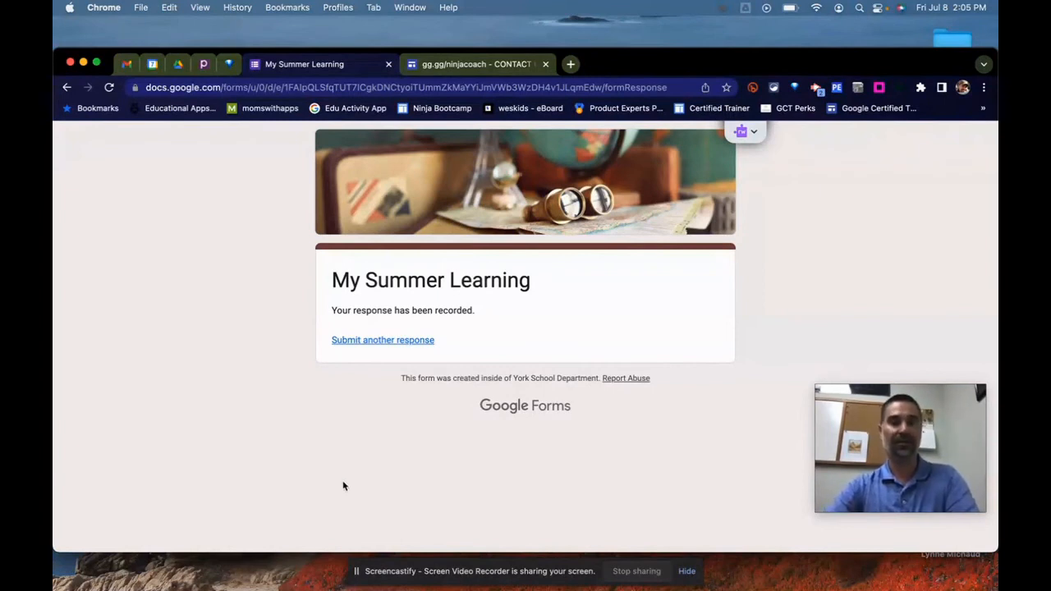